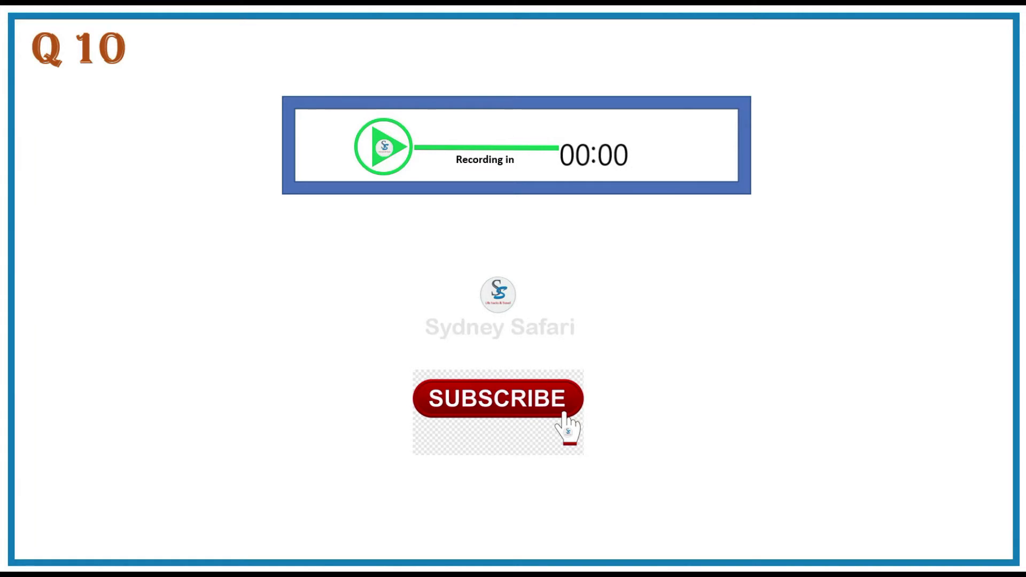
{"action": "mouse_move", "coordinate": [991, 549]}
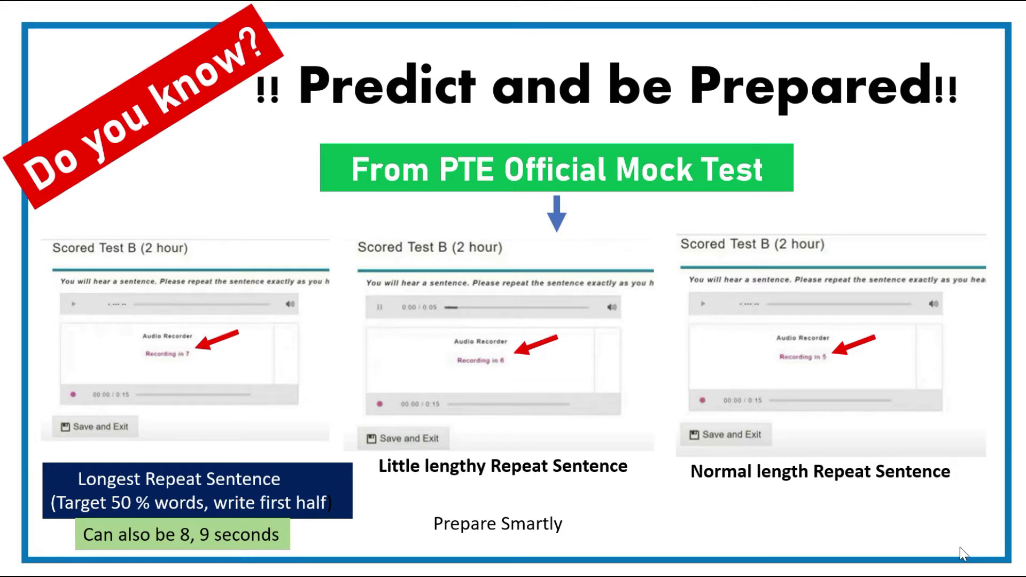
{"action": "mouse_move", "coordinate": [994, 553]}
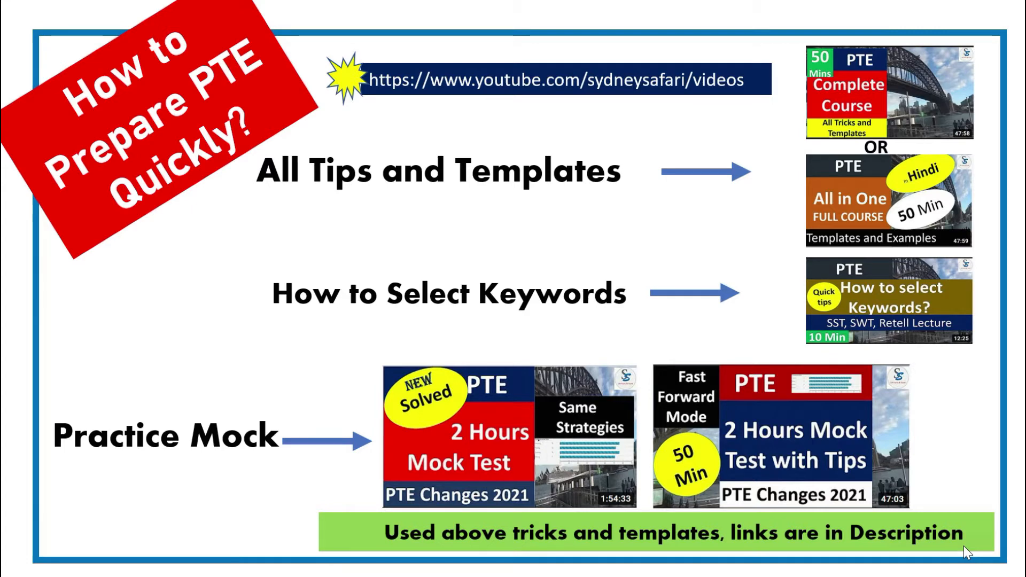
{"action": "mouse_move", "coordinate": [991, 553]}
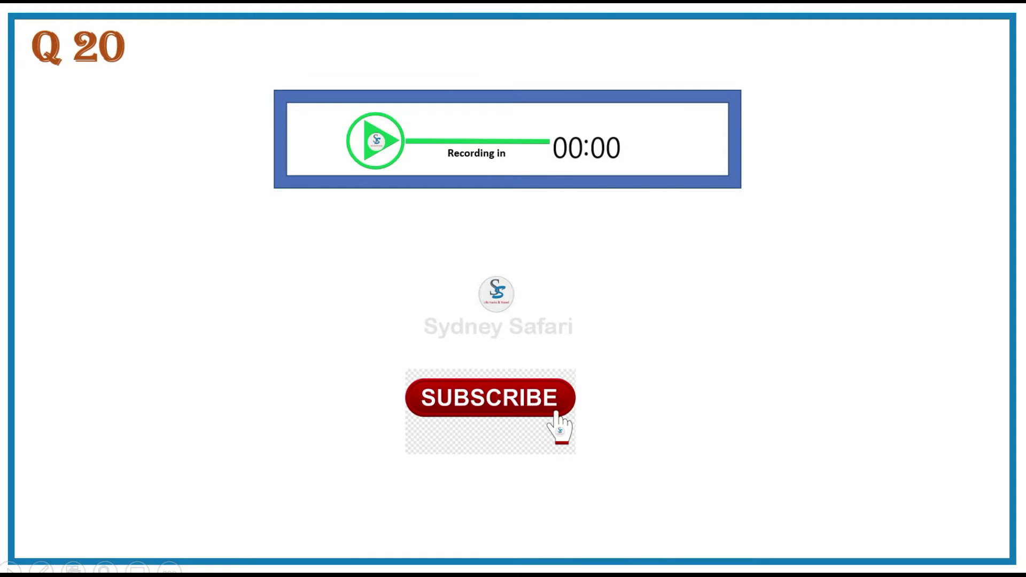
{"action": "mouse_move", "coordinate": [973, 567]}
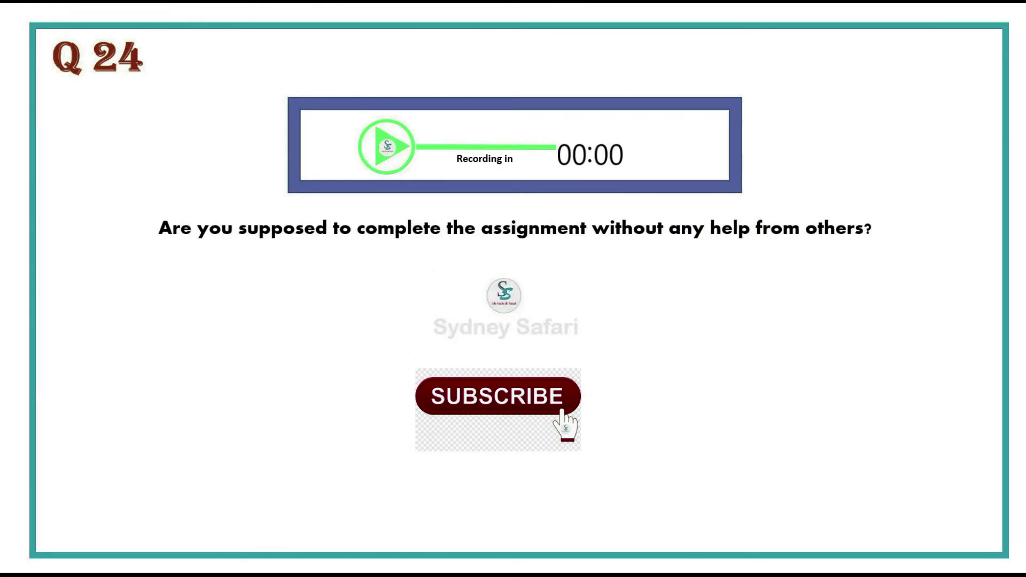
{"action": "scroll", "scroll_direction": "down", "scroll_amount": 3}
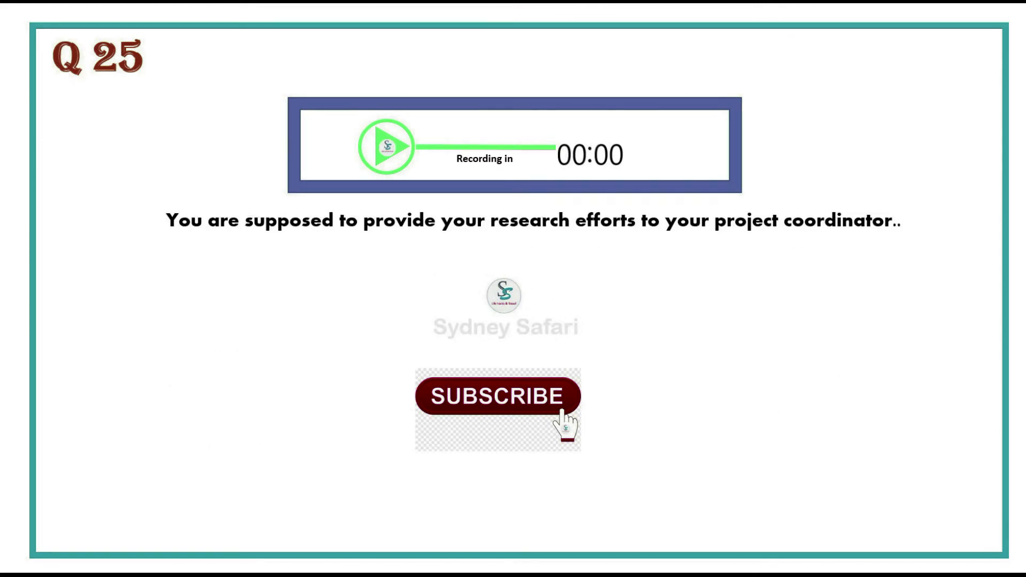
{"action": "scroll", "scroll_direction": "down", "scroll_amount": 3}
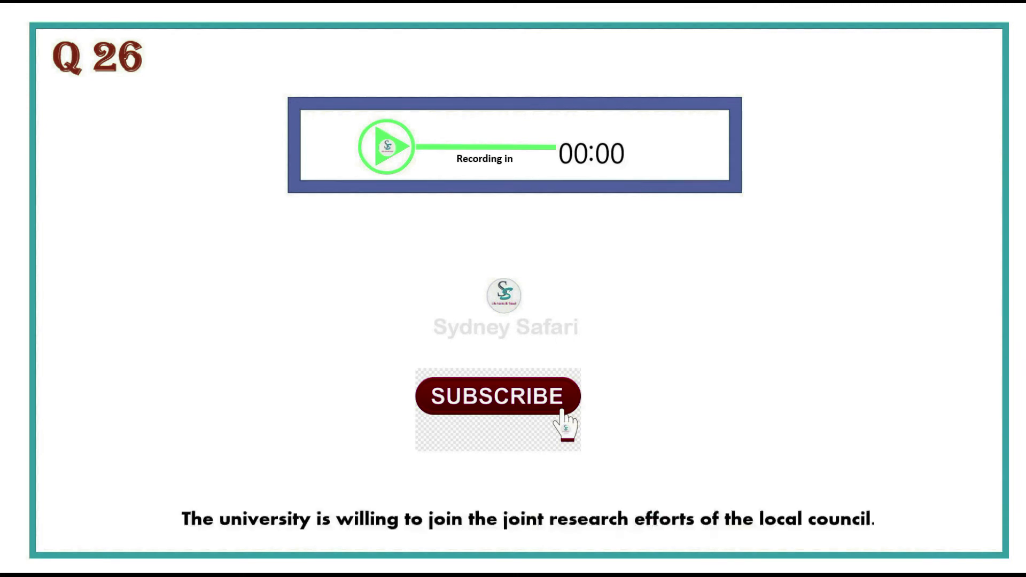
{"action": "scroll", "scroll_direction": "down", "scroll_amount": 3}
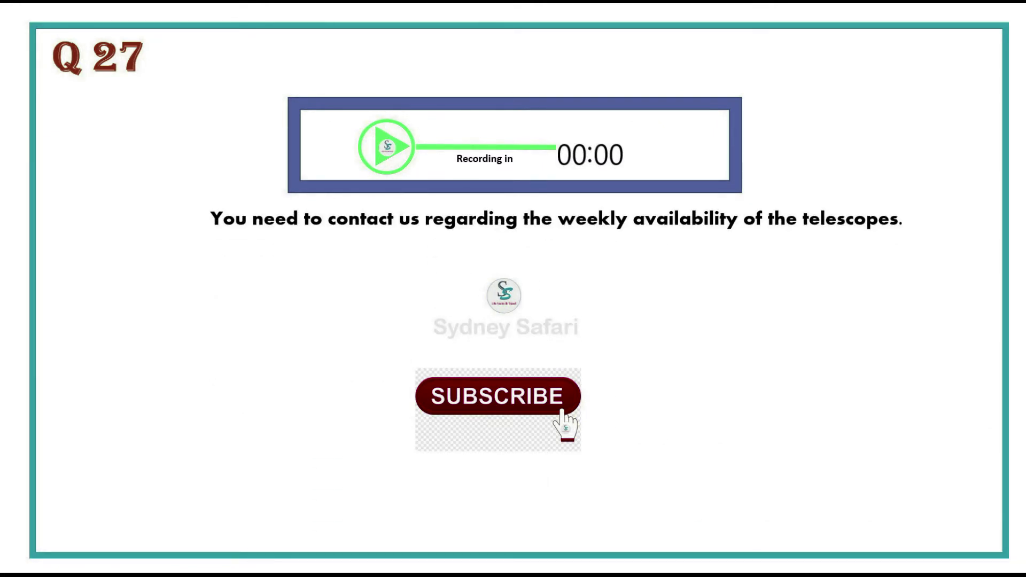
{"action": "scroll", "scroll_direction": "down", "scroll_amount": 3}
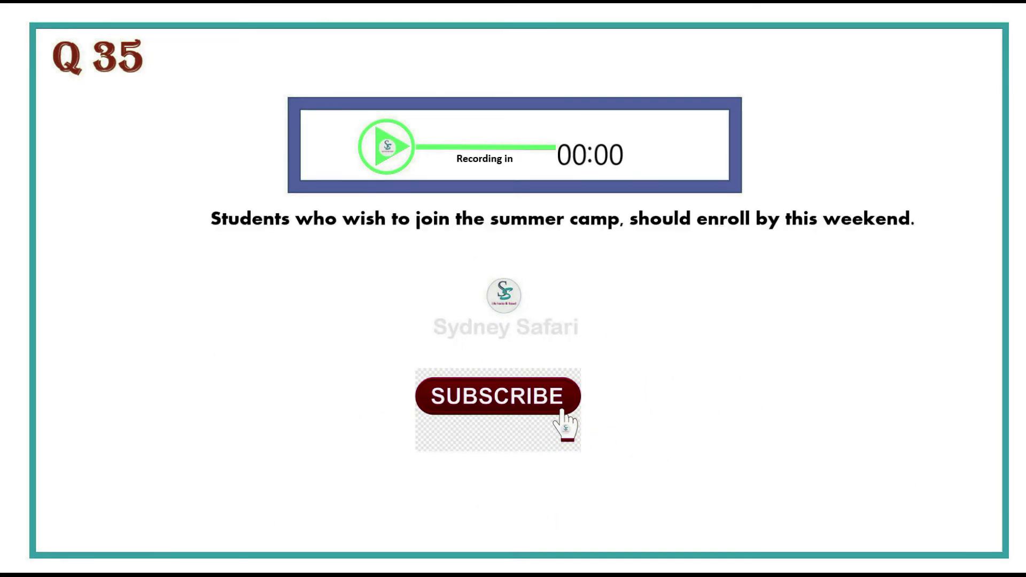
{"action": "scroll", "scroll_direction": "down", "scroll_amount": 3}
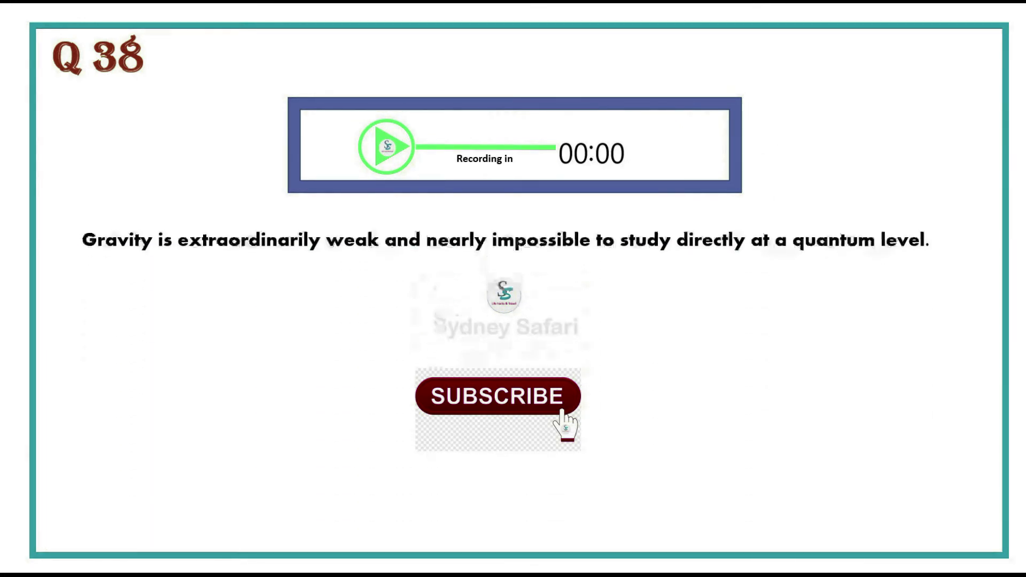
{"action": "scroll", "scroll_direction": "down", "scroll_amount": 3}
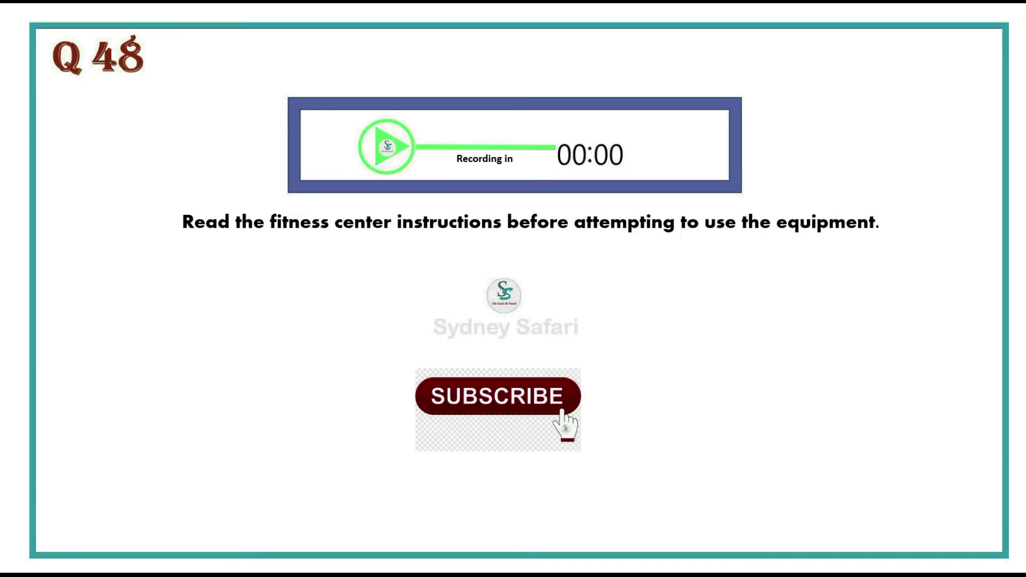
{"action": "scroll", "scroll_direction": "down", "scroll_amount": 3}
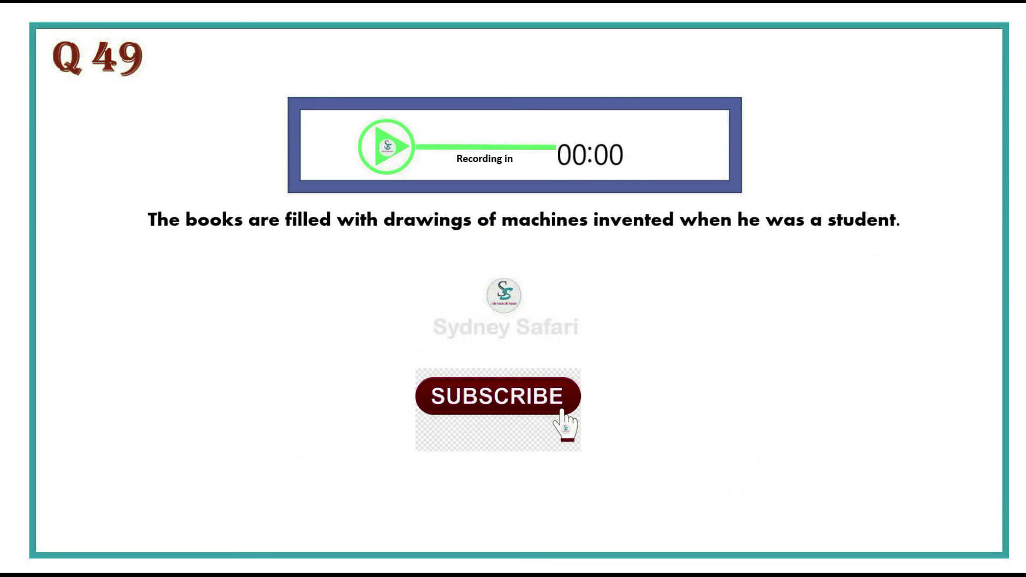
{"action": "scroll", "scroll_direction": "down", "scroll_amount": 3}
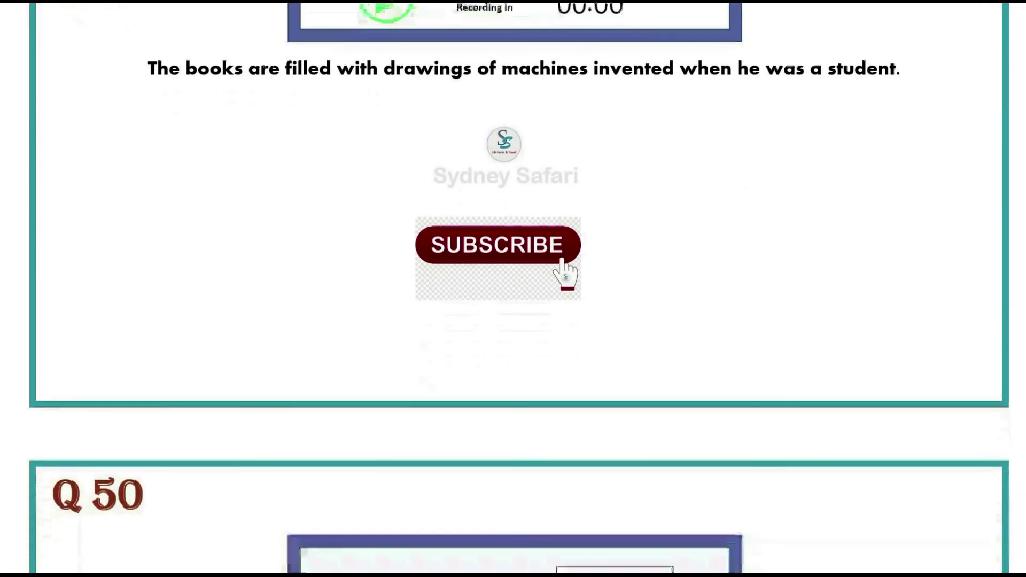
{"action": "scroll", "scroll_direction": "down", "scroll_amount": 3}
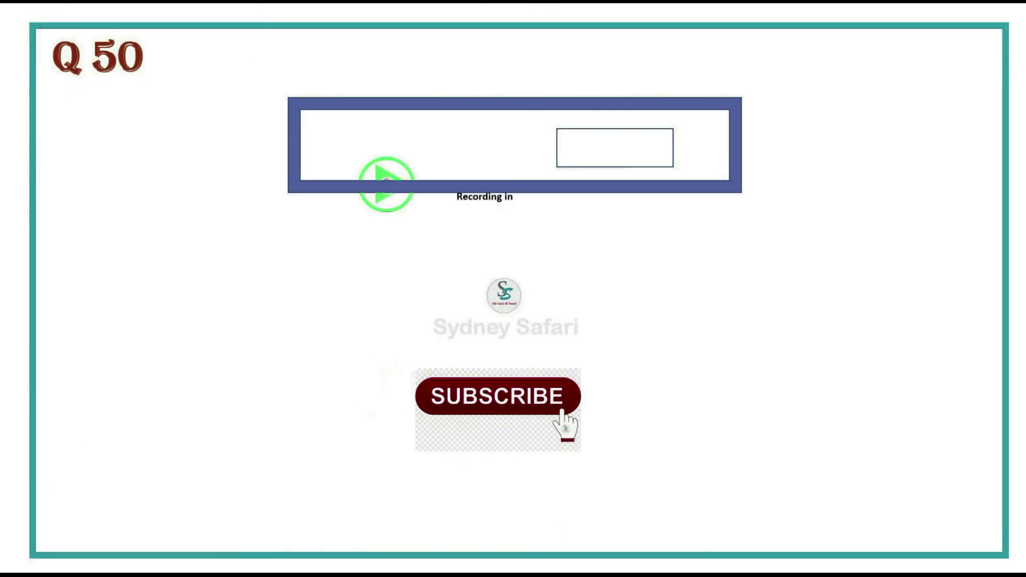